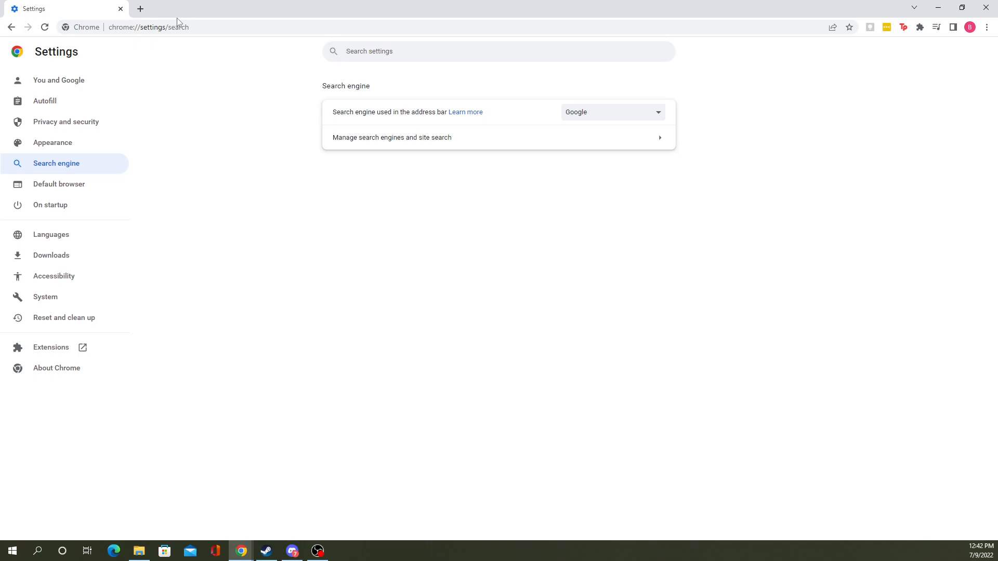
pyautogui.moveTo(227, 24)
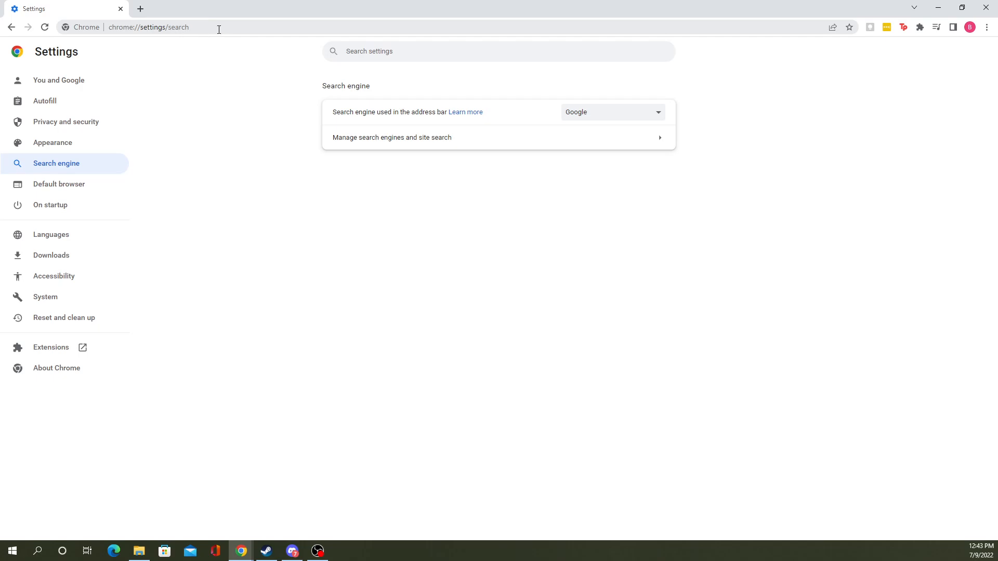
pyautogui.moveTo(217, 47)
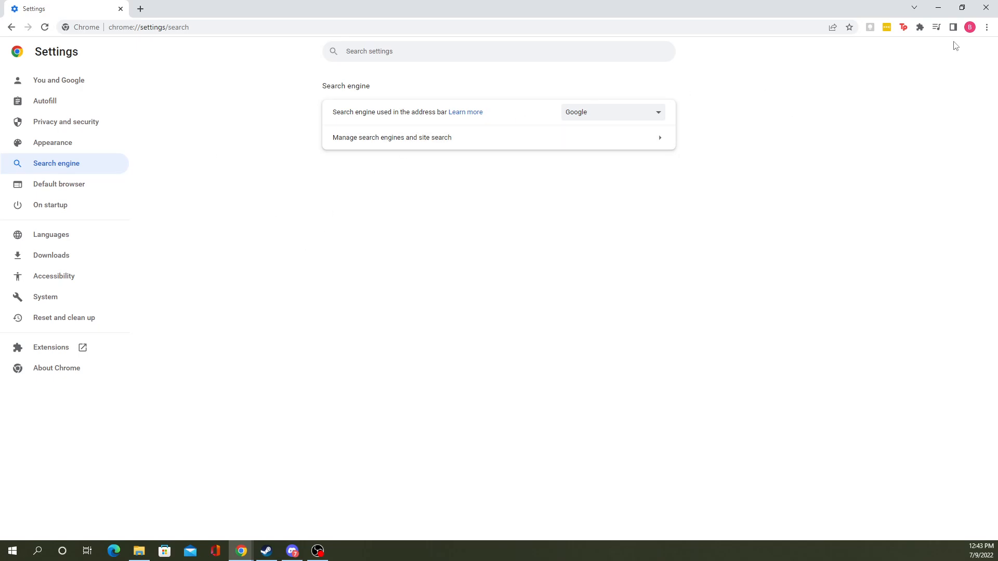
pyautogui.click(987, 27)
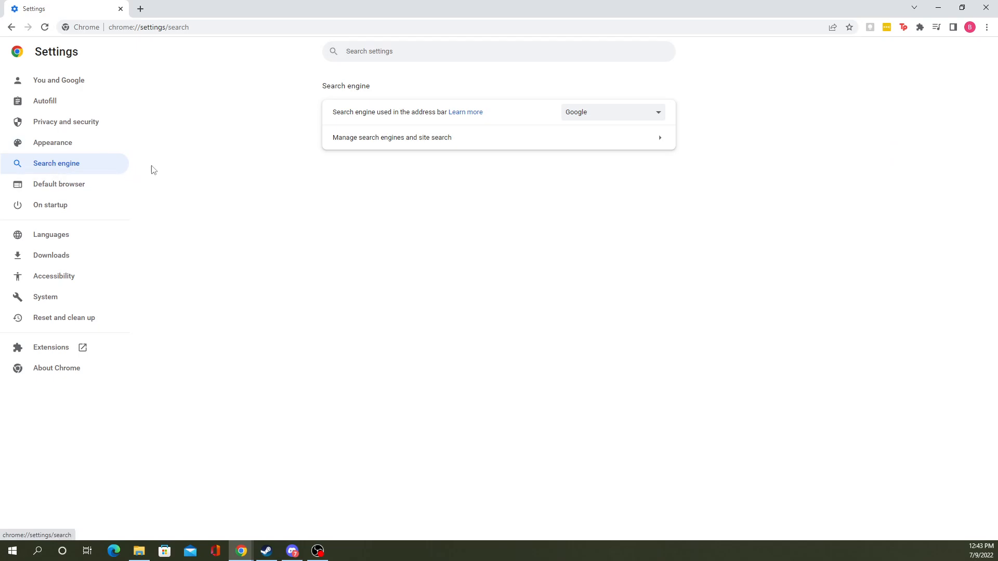
pyautogui.moveTo(442, 208)
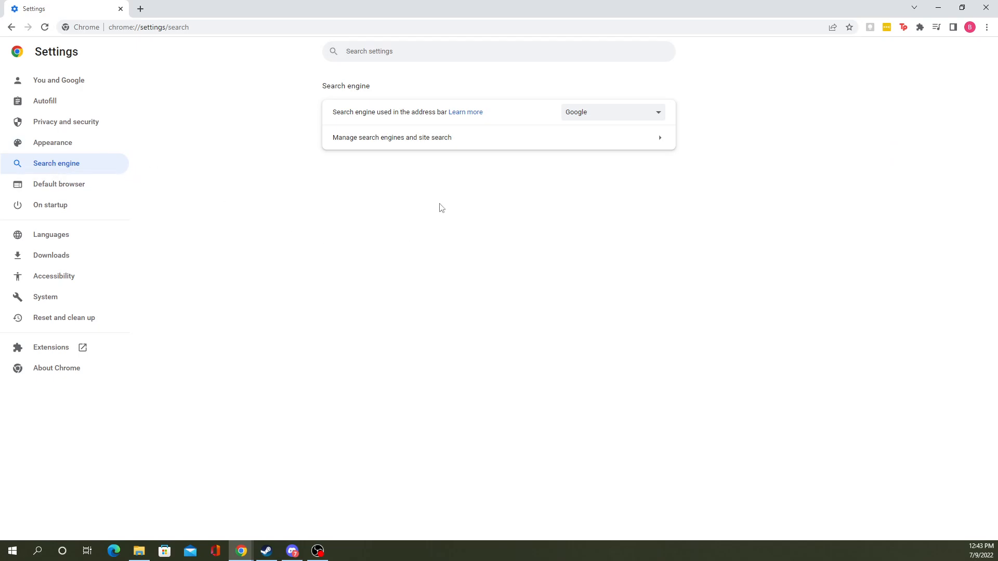
pyautogui.moveTo(329, 83)
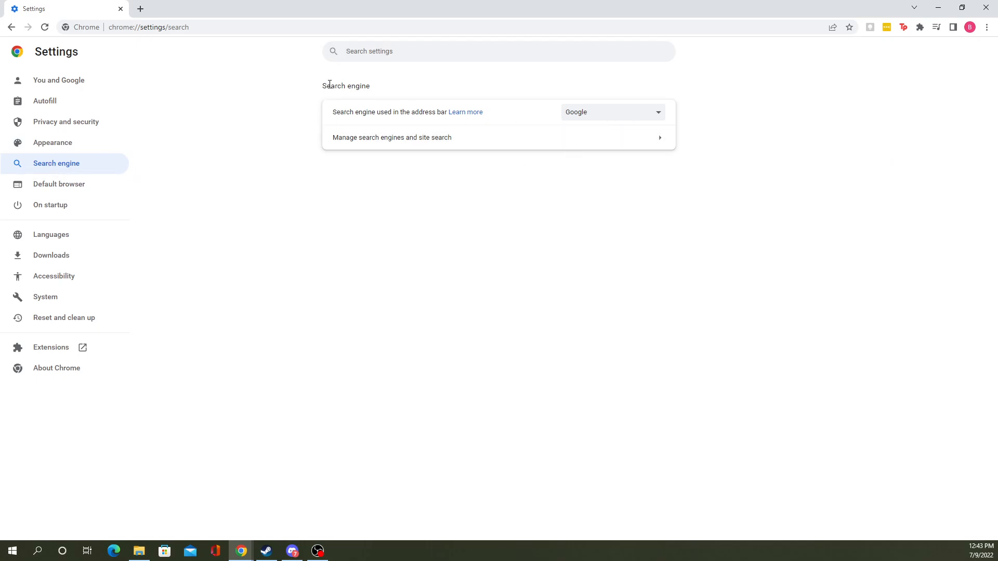
pyautogui.moveTo(456, 117)
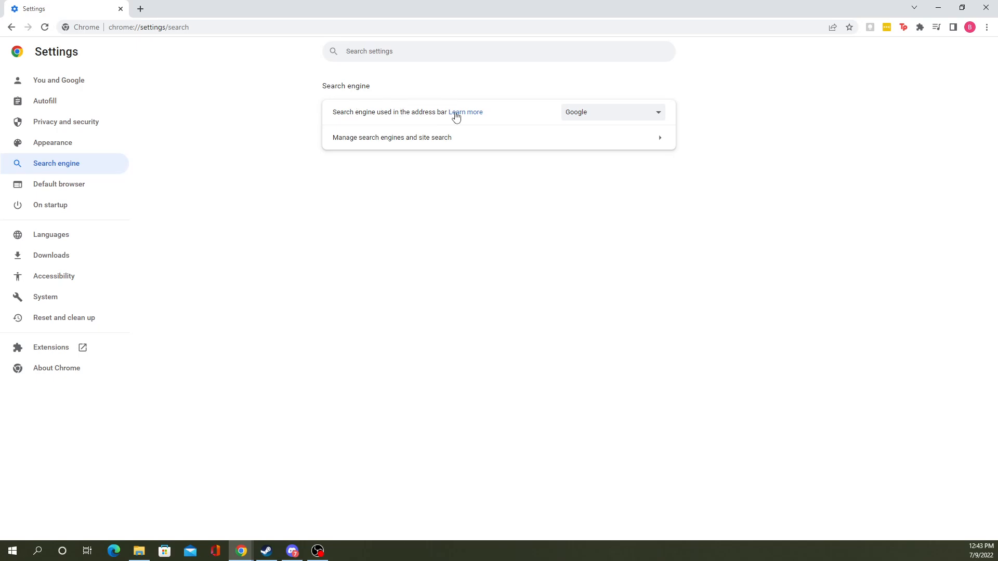
pyautogui.click(611, 113)
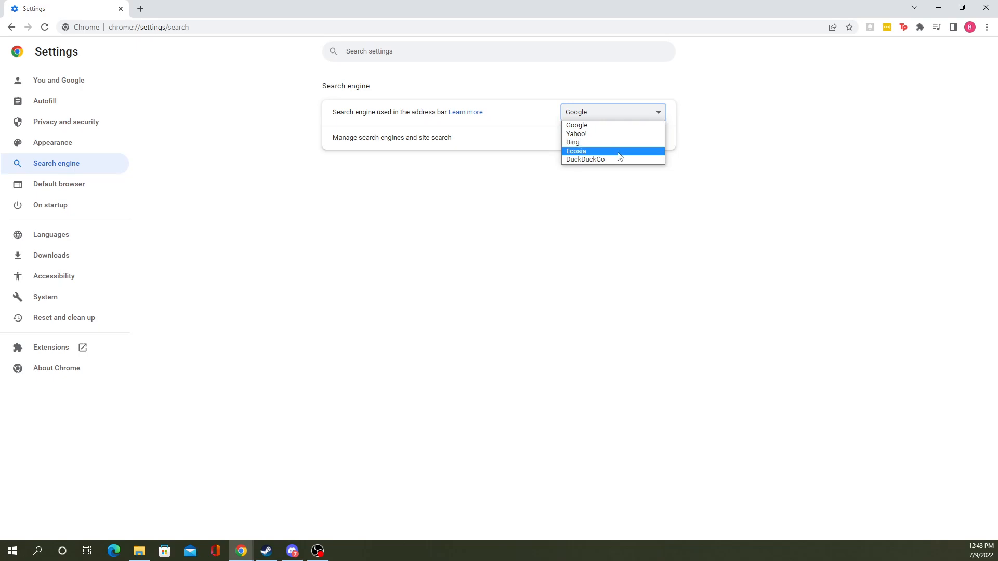
pyautogui.moveTo(614, 160)
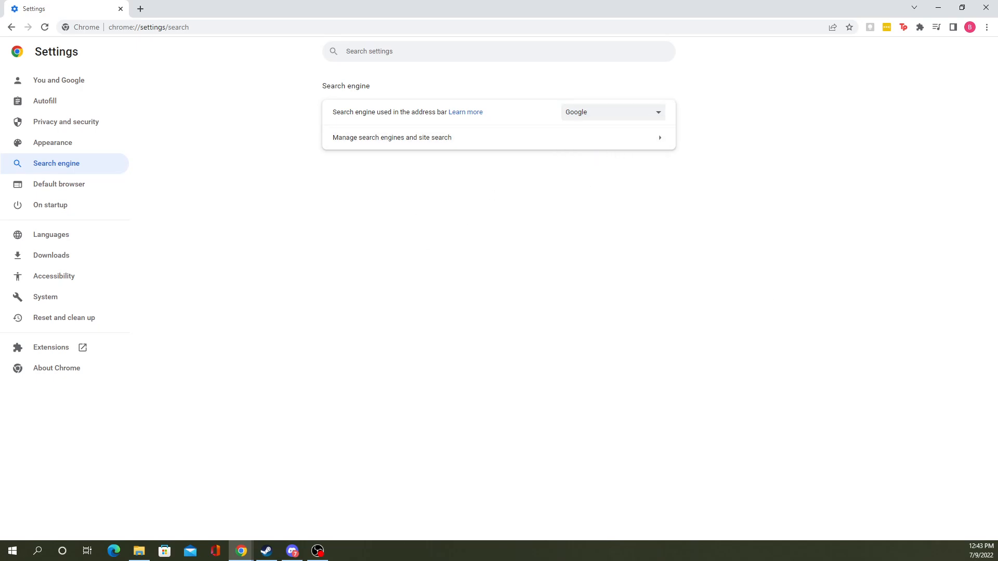
pyautogui.click(611, 113)
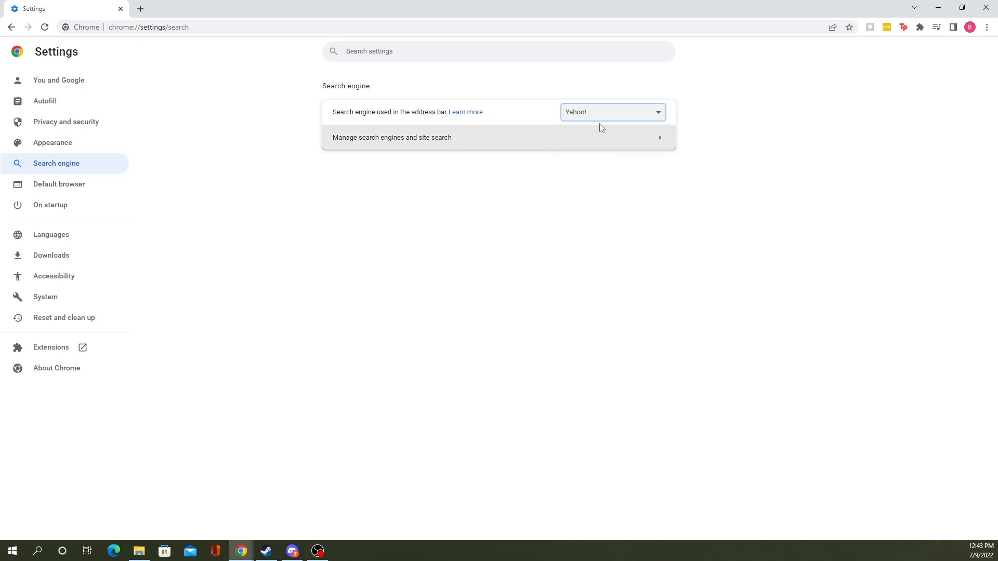
pyautogui.moveTo(876, 286)
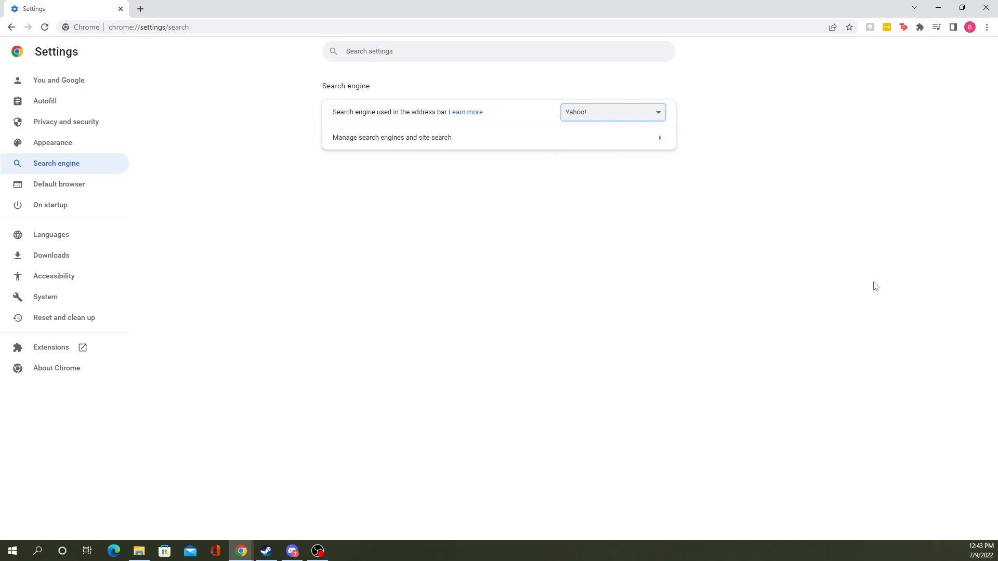
pyautogui.click(611, 113)
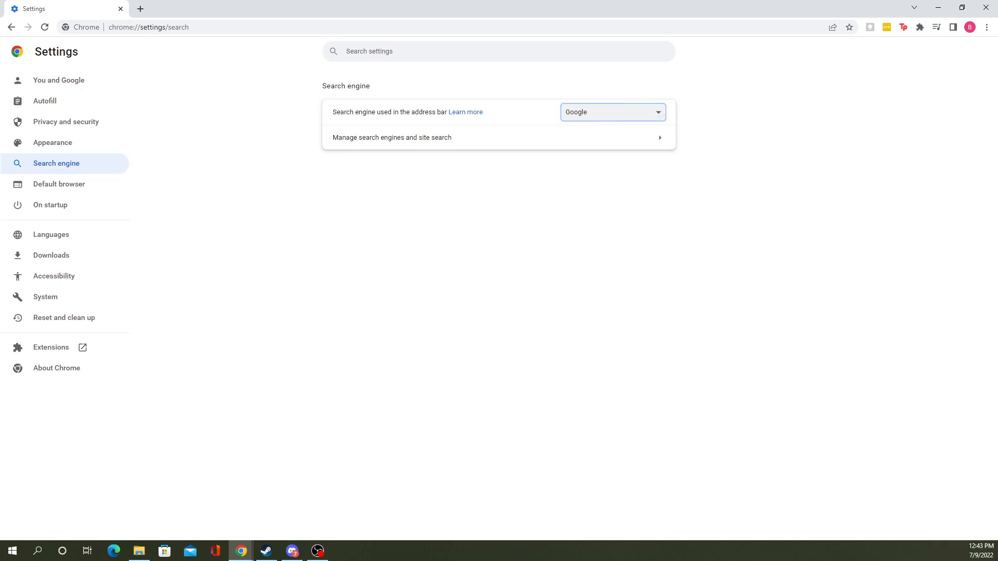